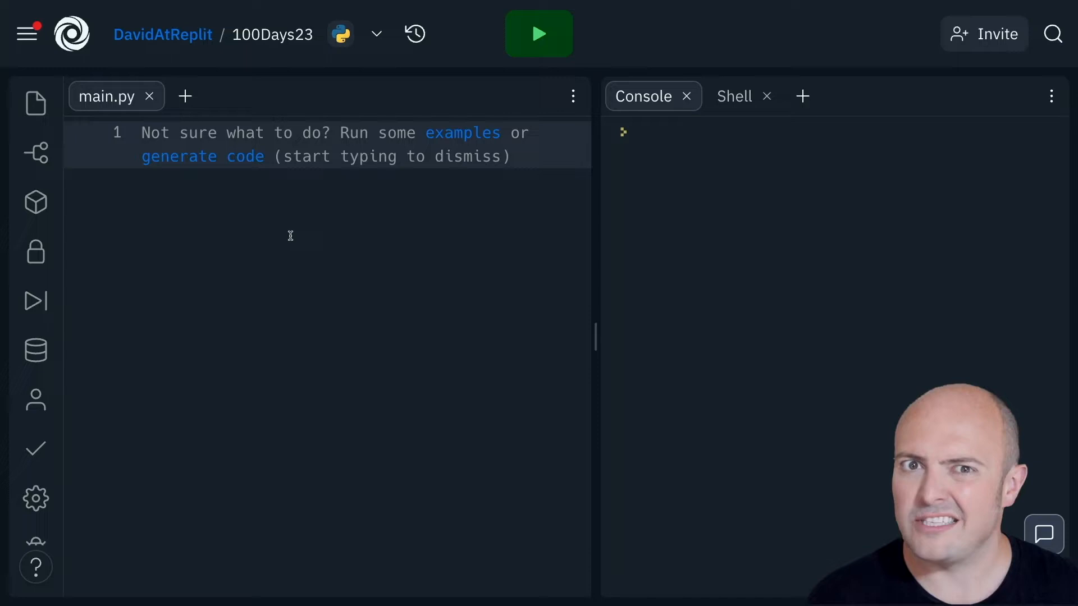
# - Write the definition line def rollDice(): at the top of main.py
pyautogui.click(141, 132)
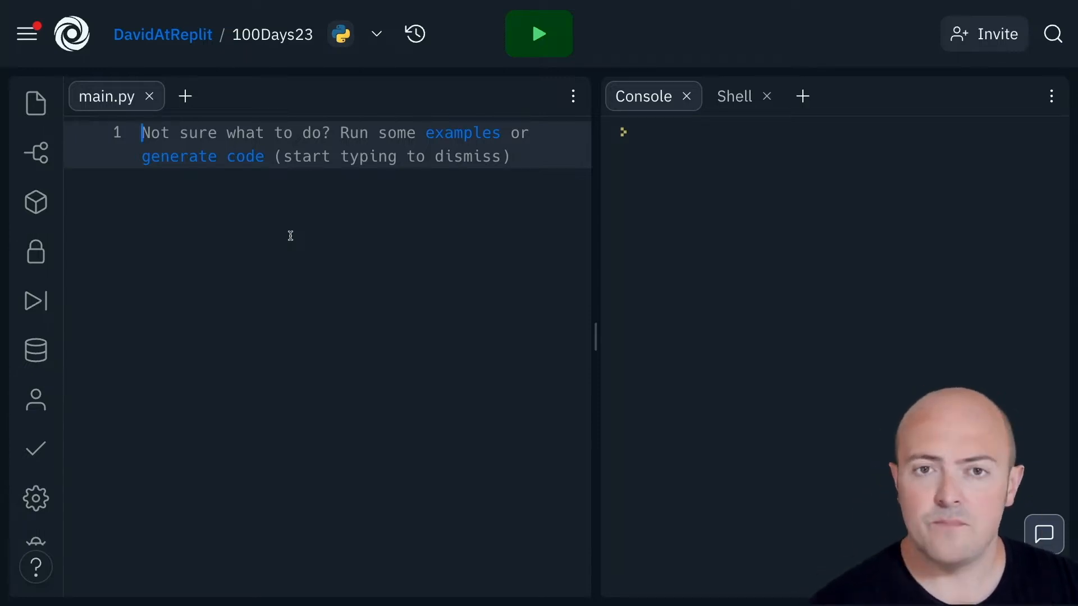
pyautogui.write('def')
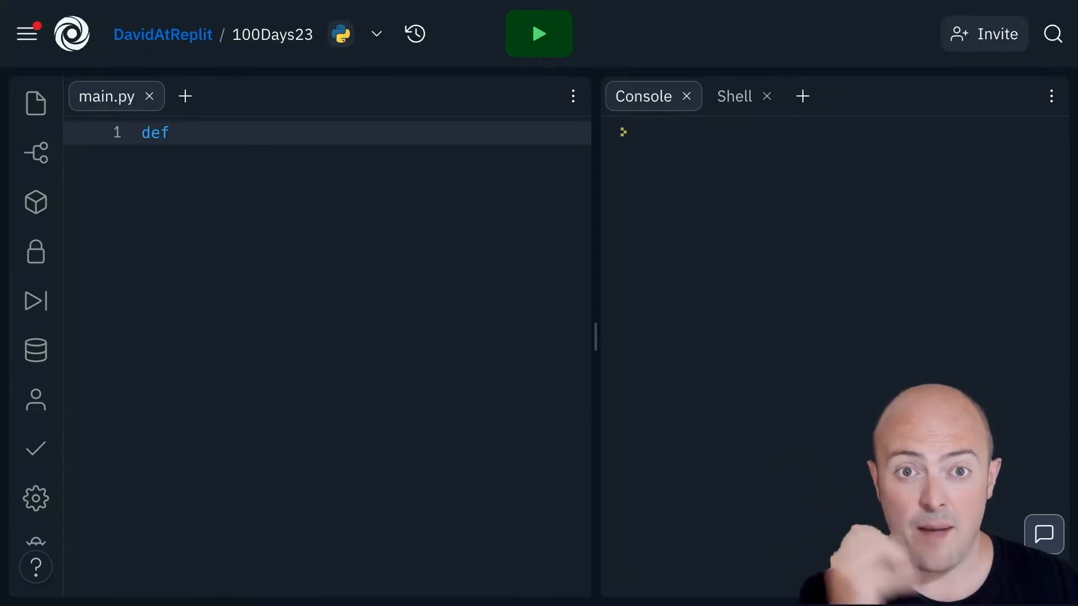
pyautogui.write('rollDice')
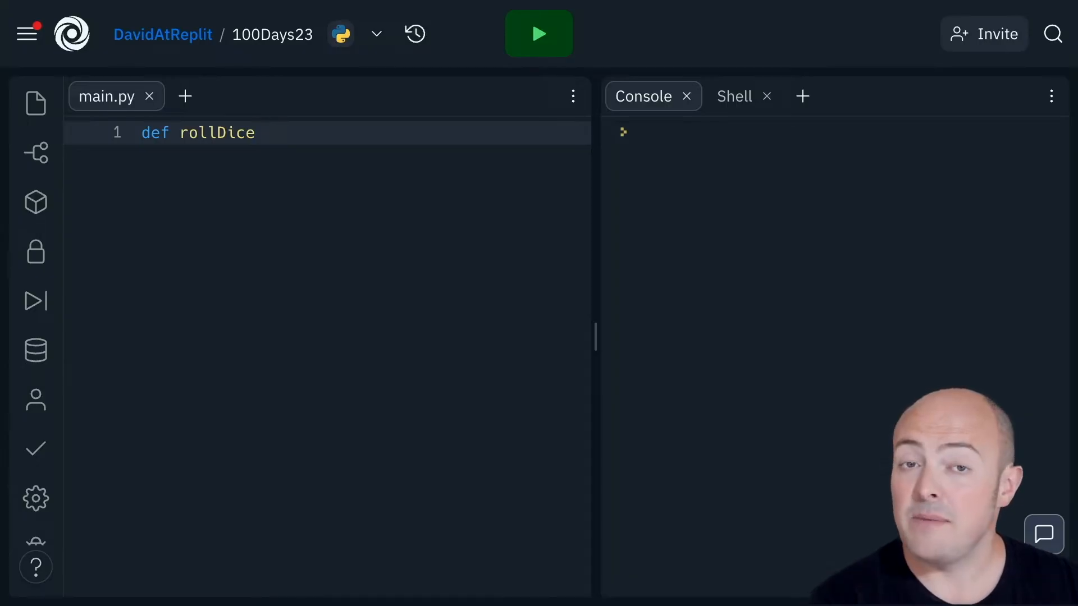
pyautogui.click(257, 133)
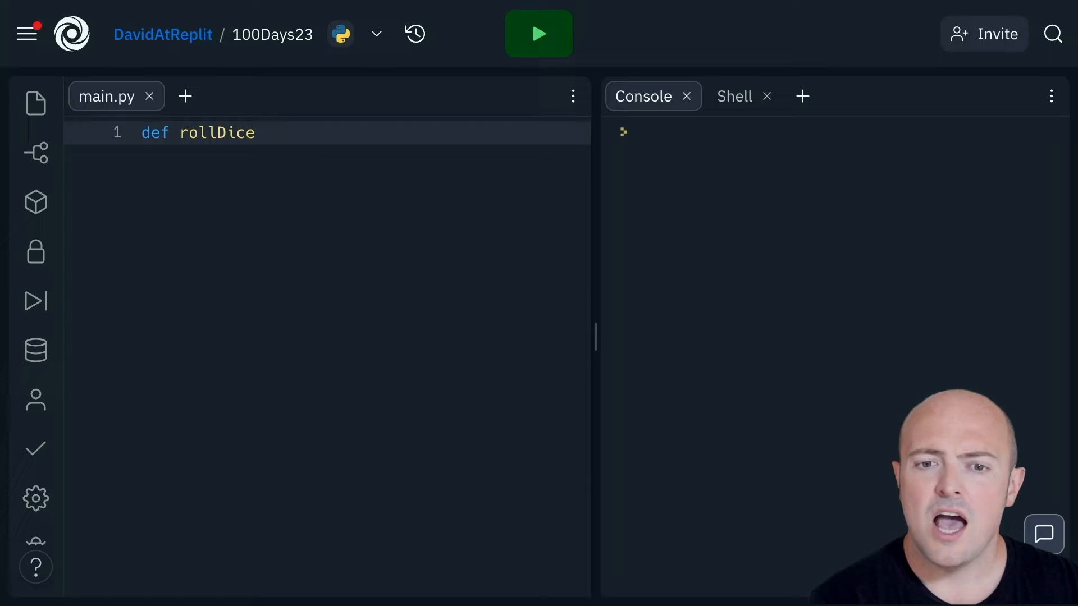
pyautogui.write('()')
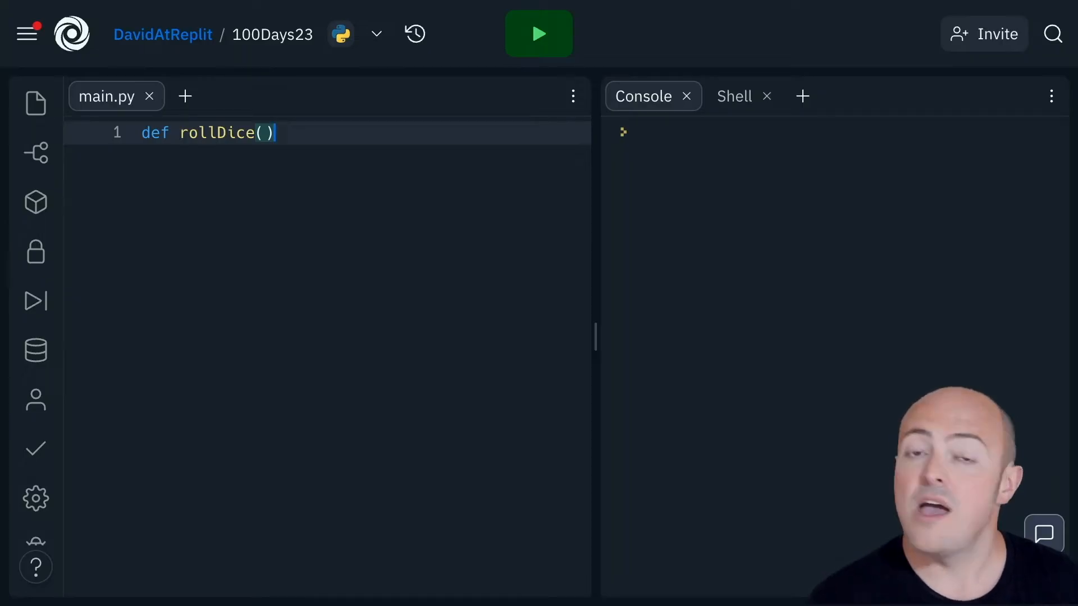
pyautogui.write(':')
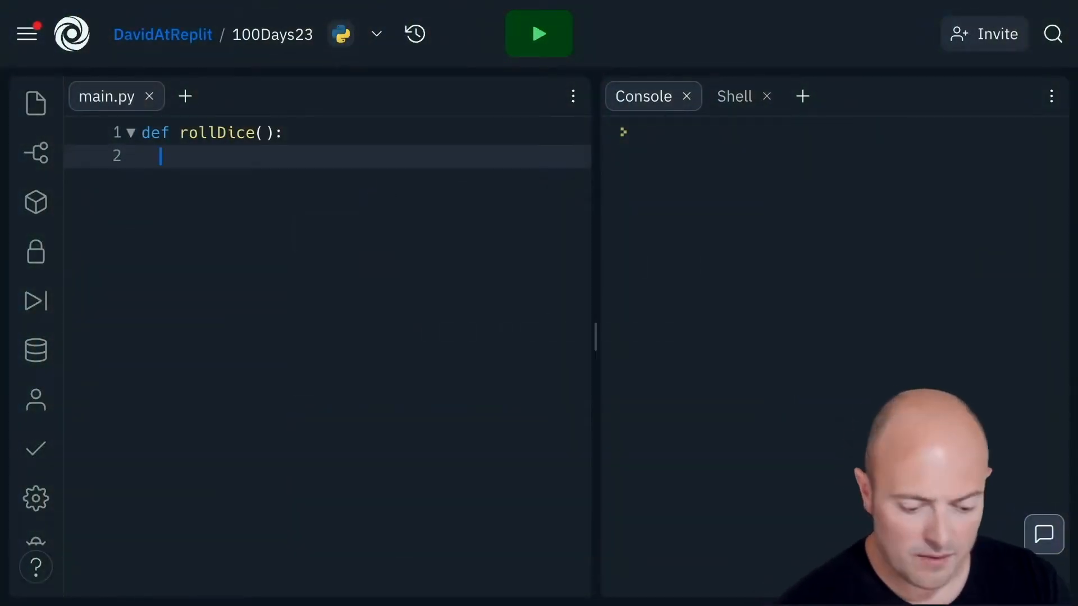
# - Add import random, dice = random.randint(1,6) and print("You rolled", dice) to the body
pyautogui.write('import random')
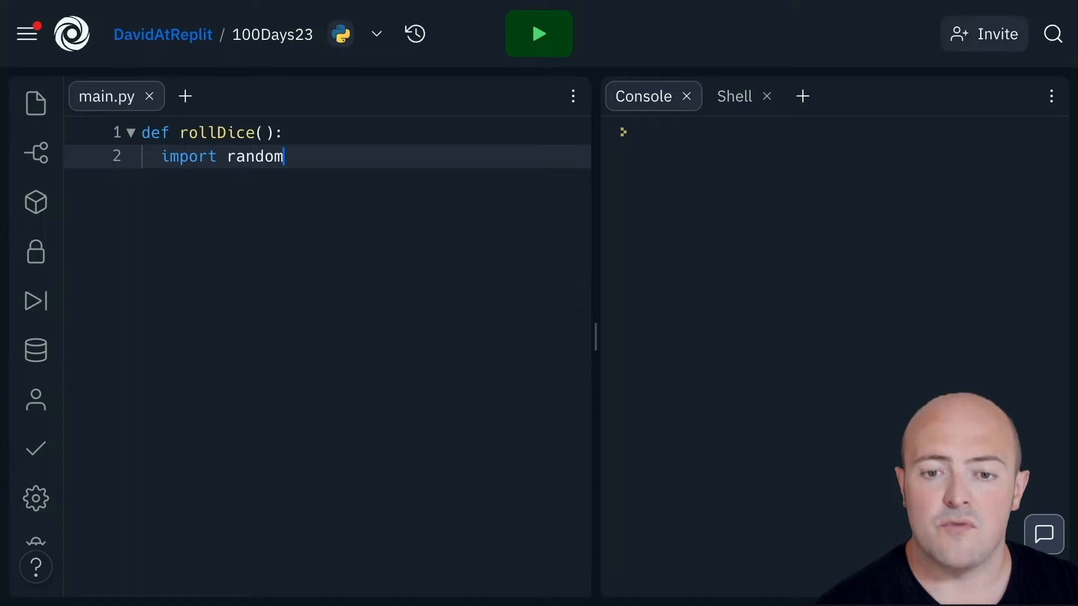
pyautogui.press('Return')
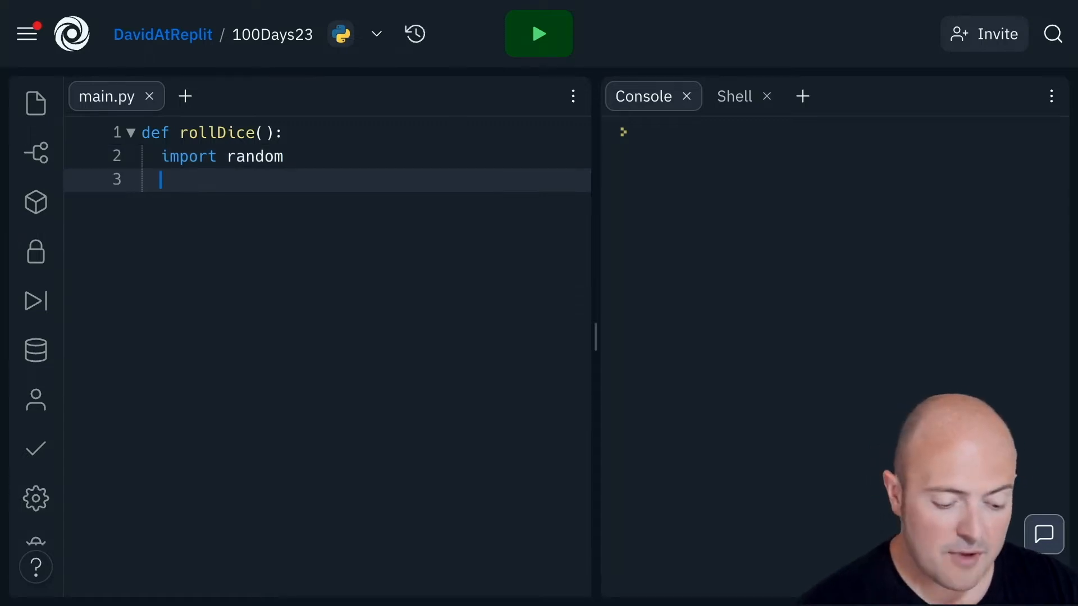
pyautogui.write('dice =')
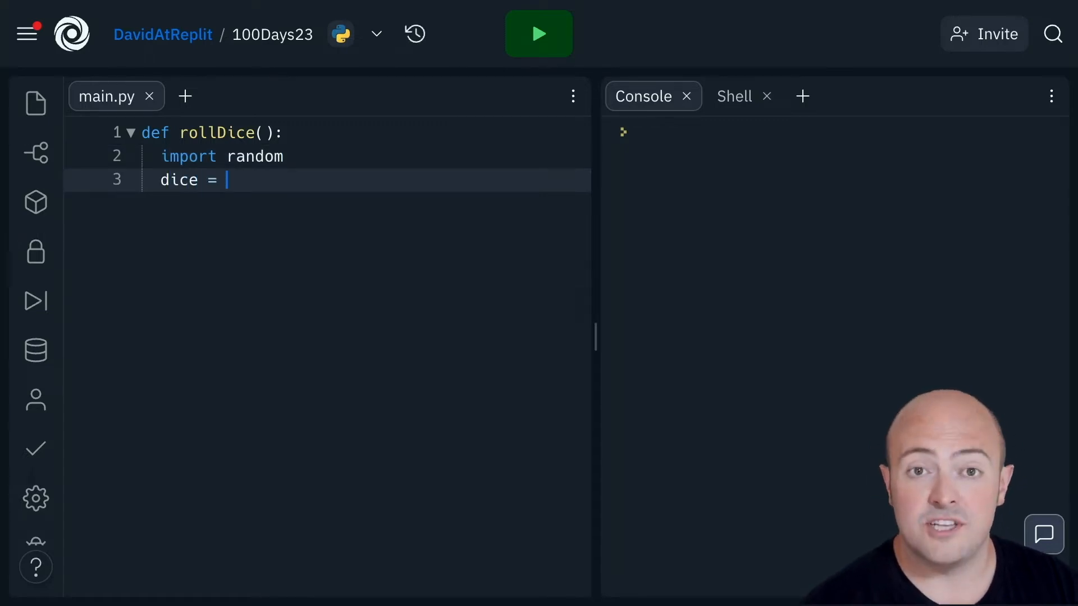
pyautogui.write('random.')
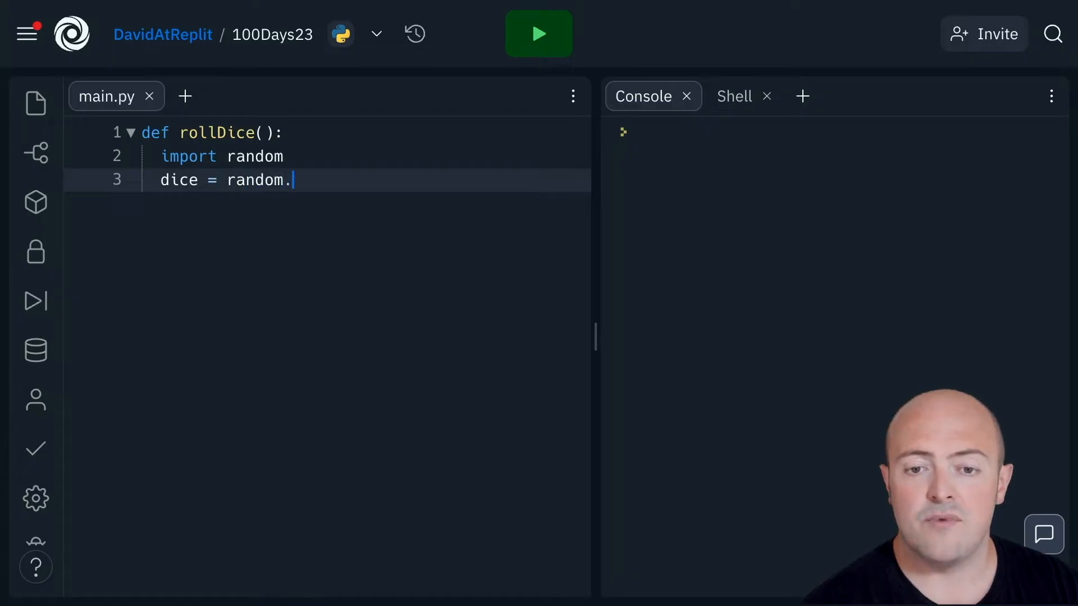
pyautogui.write('randint(1,6)')
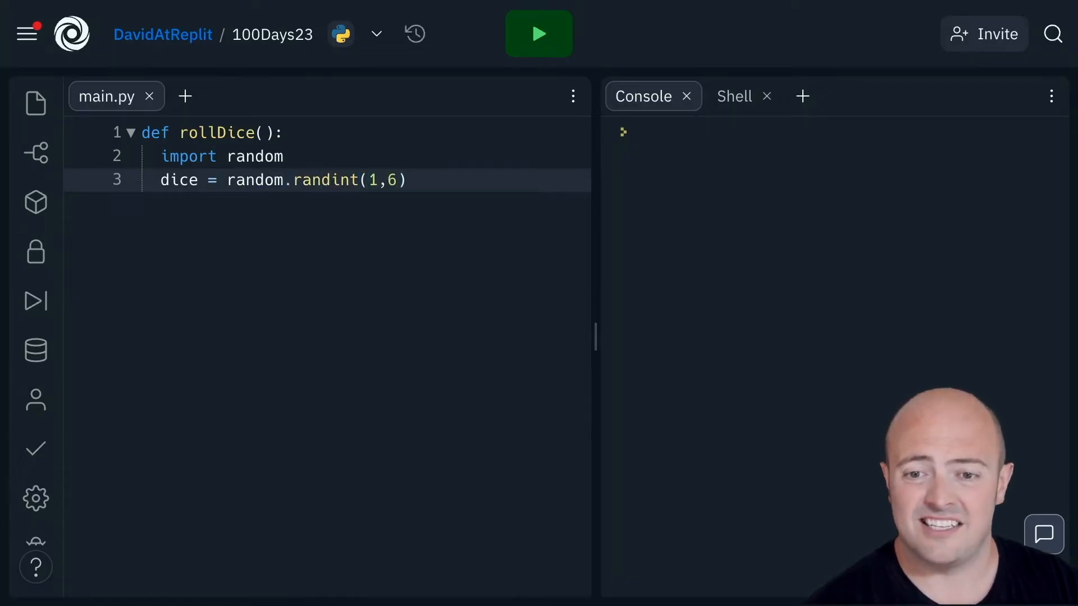
pyautogui.press('Return')
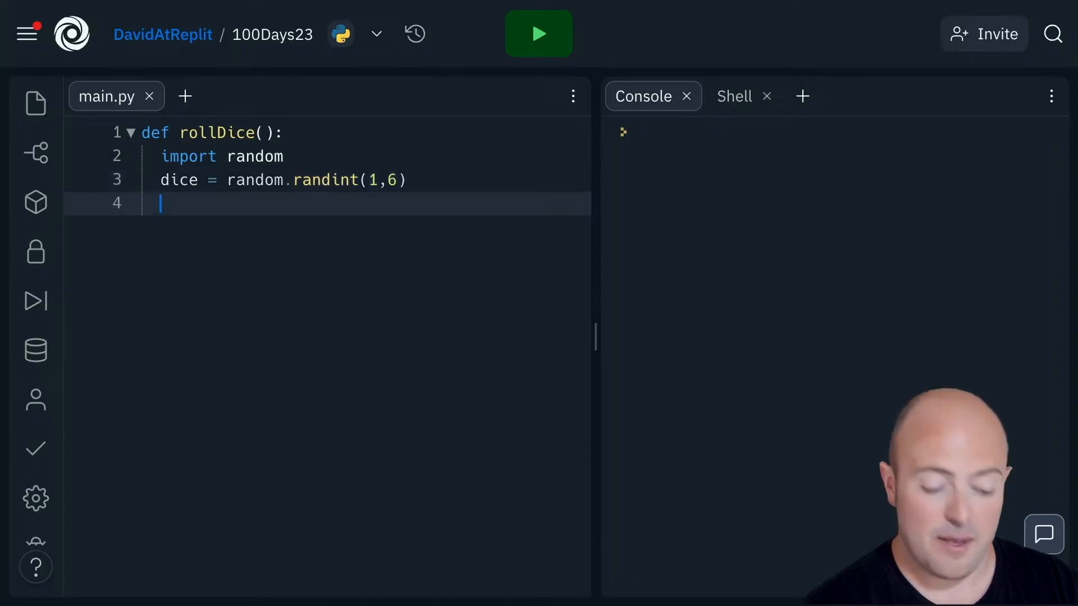
pyautogui.write('print("You")')
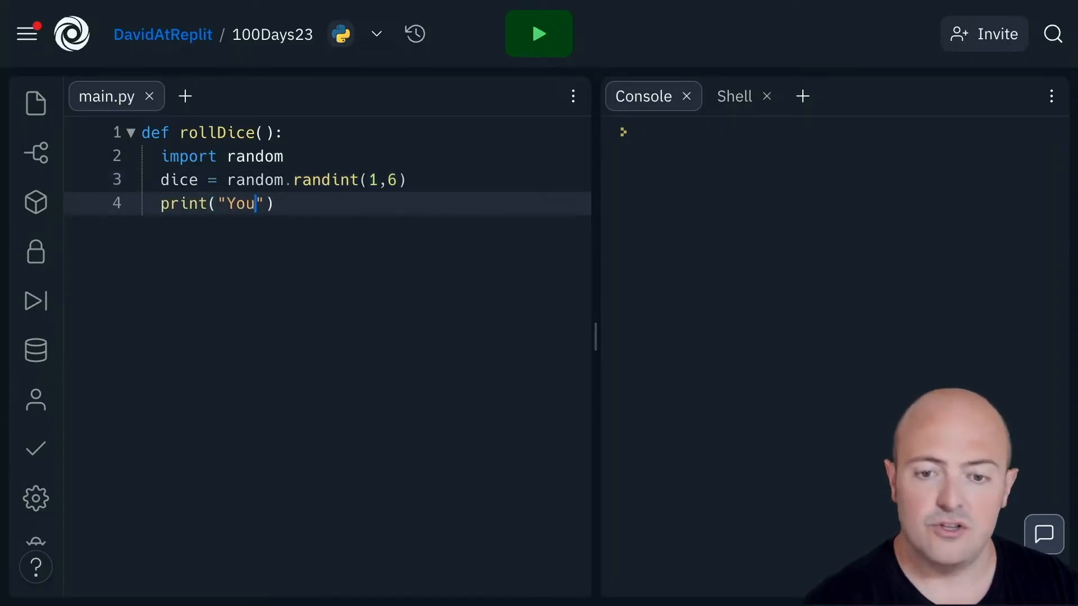
pyautogui.write('rolled",')
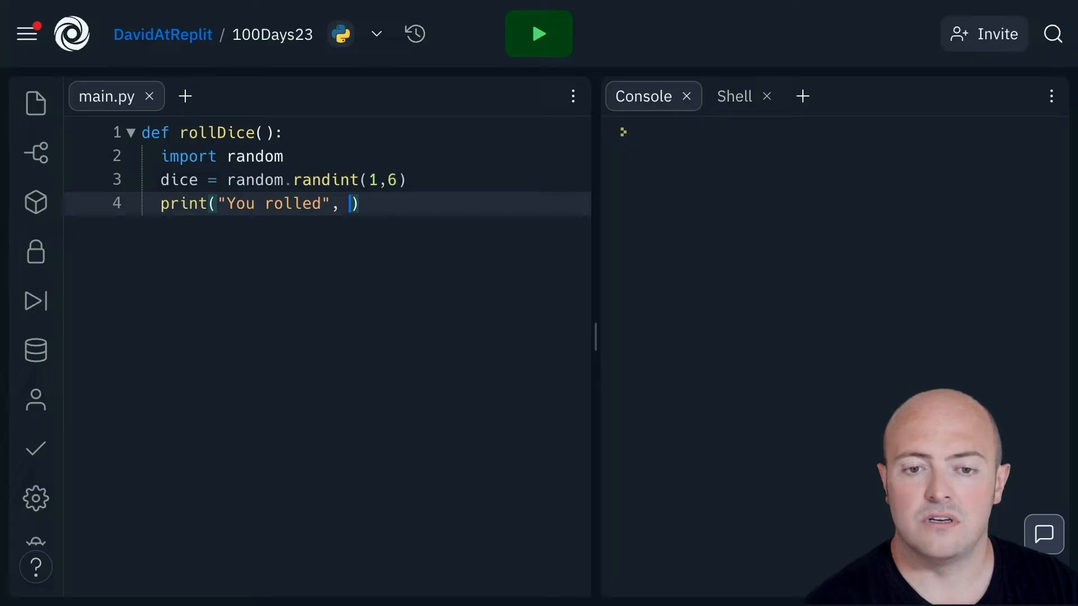
pyautogui.write('dice')
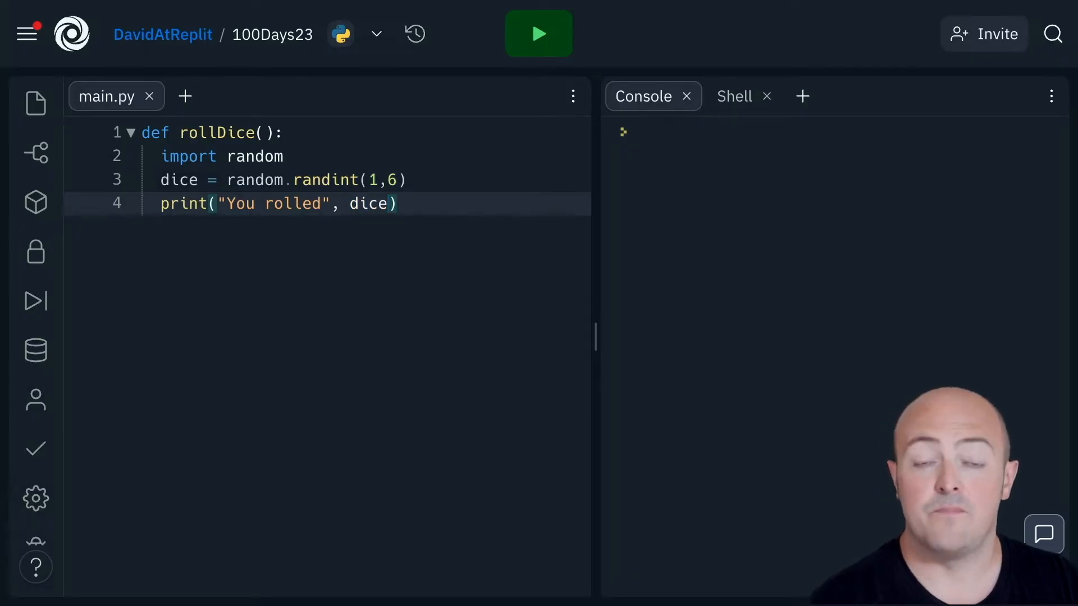
pyautogui.click(398, 203)
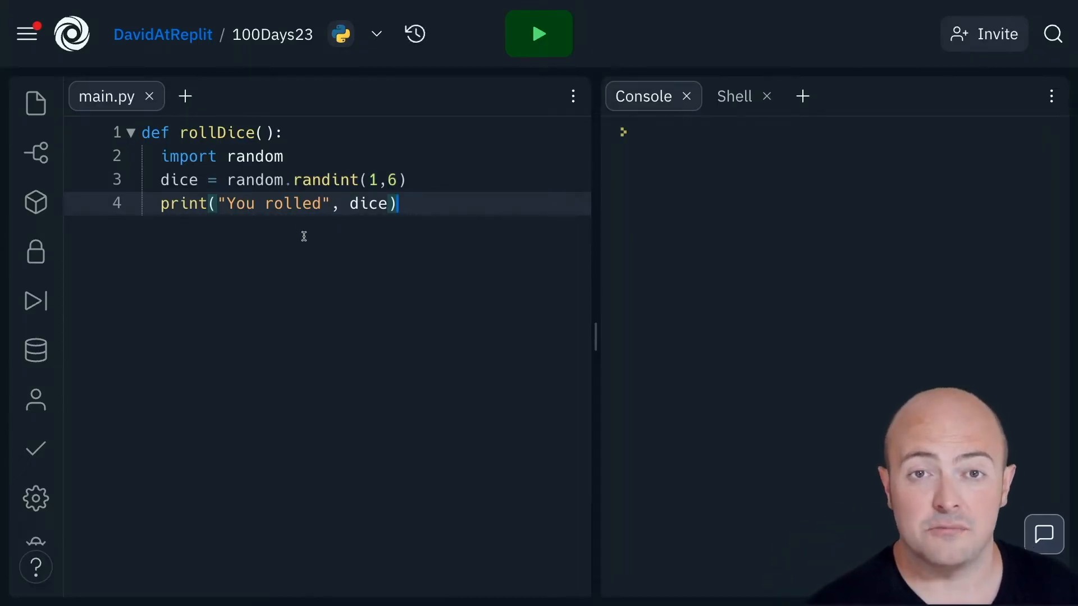
pyautogui.moveTo(540, 34)
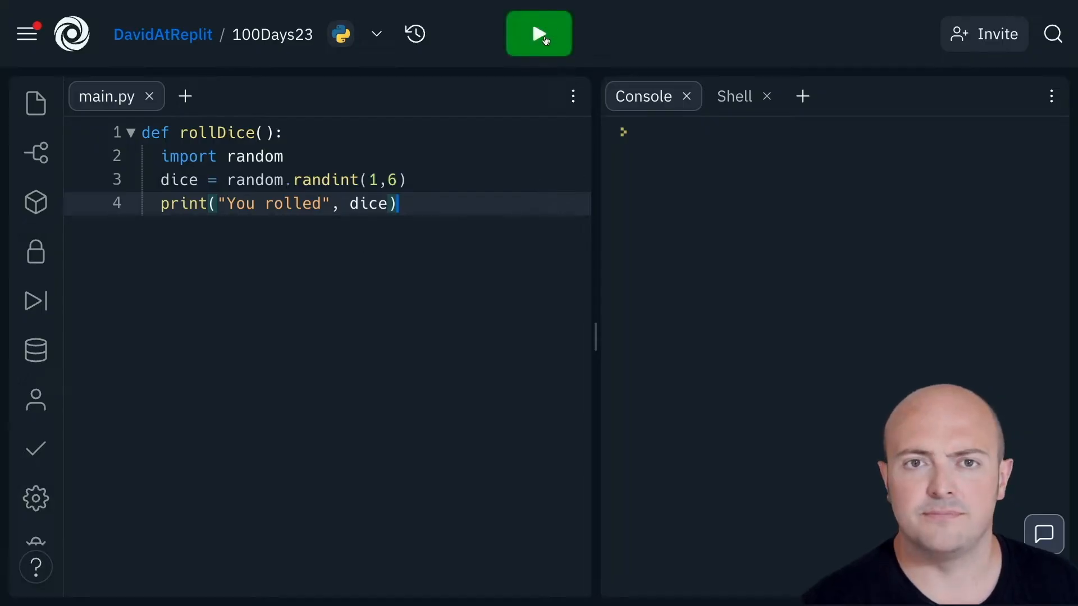
# - Run the rollDice-only program, which prints nothing, and add blank lines below
pyautogui.click(539, 34)
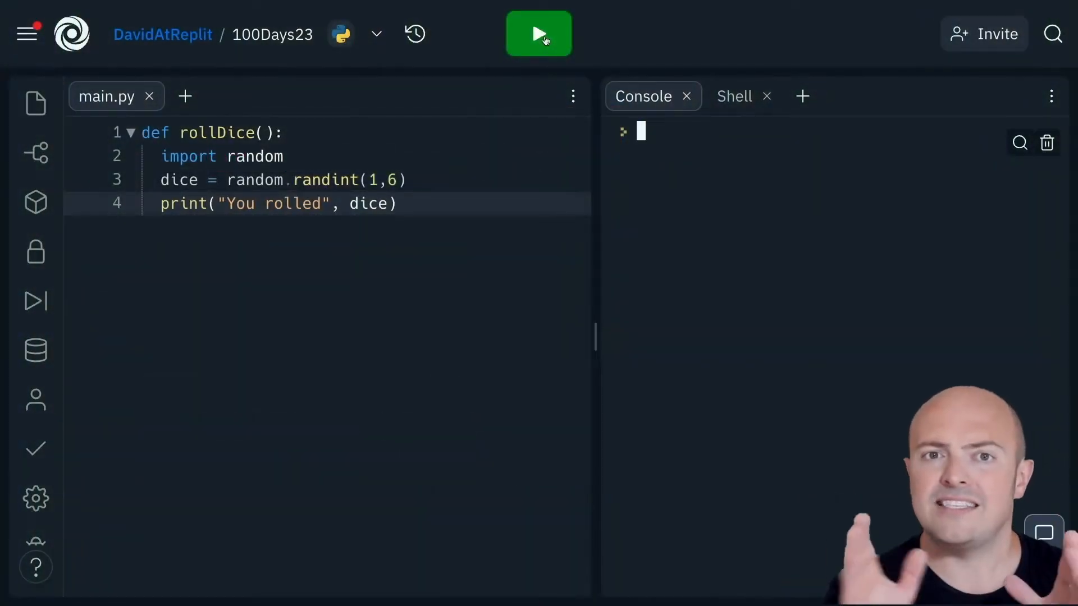
pyautogui.press('Return')
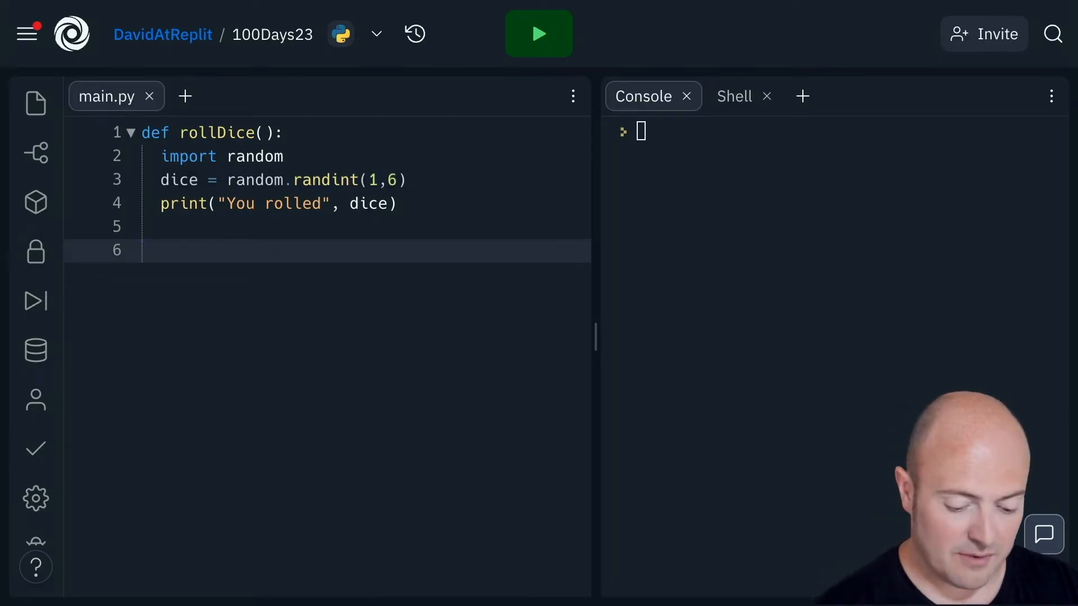
# - Call rollDice() below the function and run it twice for new rolls
pyautogui.write('rollDice')
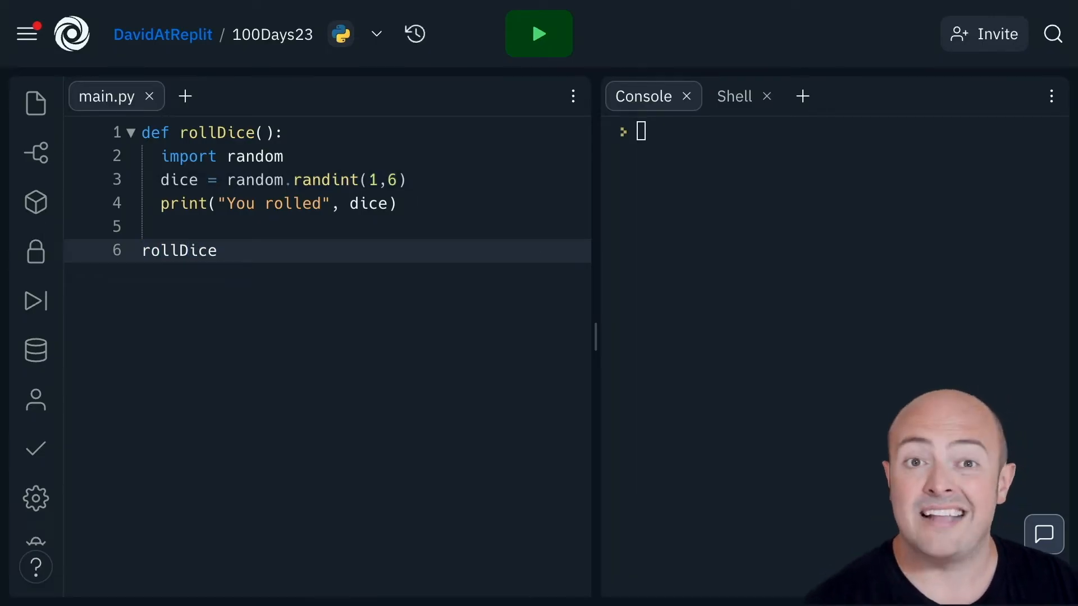
pyautogui.write('()')
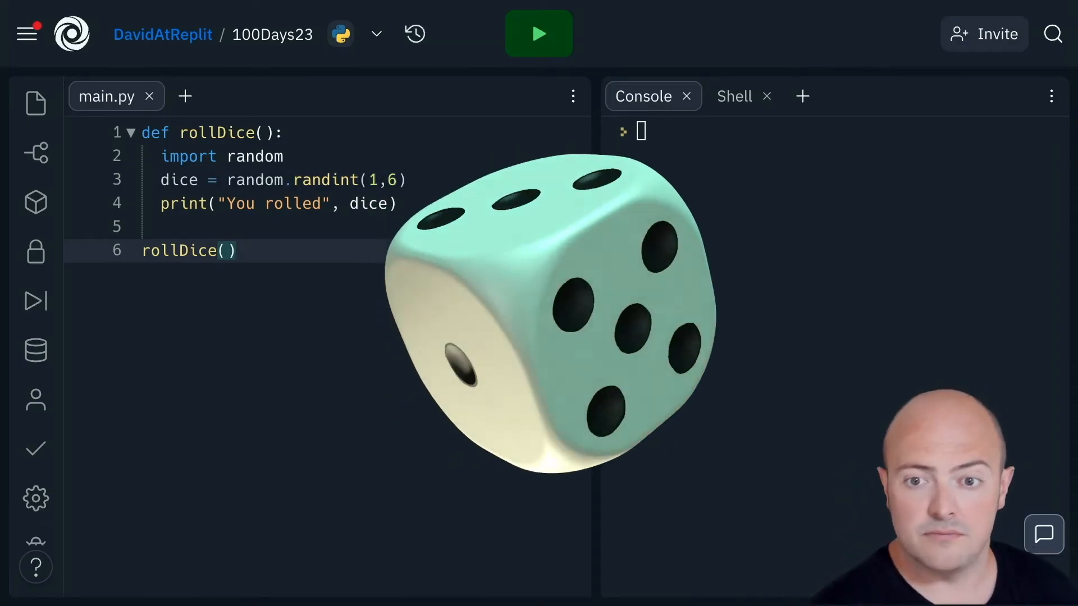
pyautogui.click(539, 33)
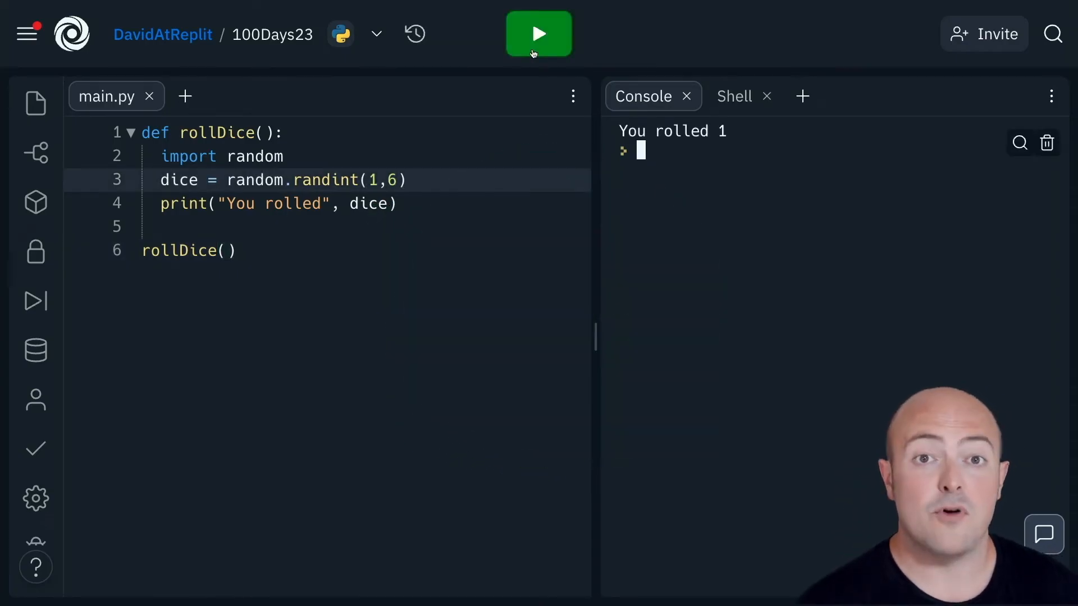
pyautogui.click(539, 34)
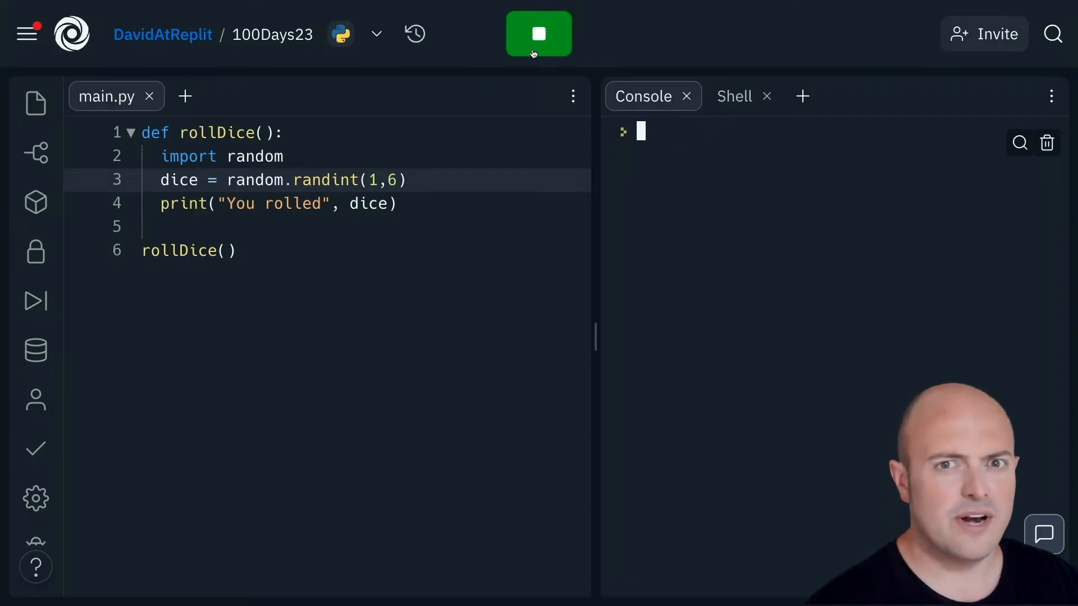
# - Duplicate the rollDice() call onto a second line
pyautogui.click(539, 33)
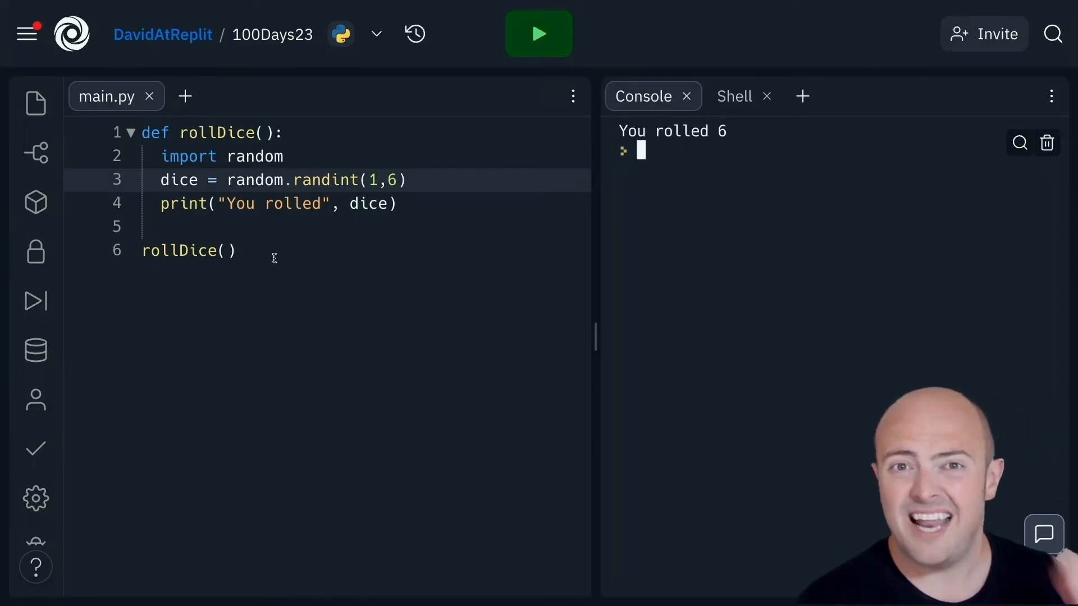
pyautogui.doubleClick(186, 250)
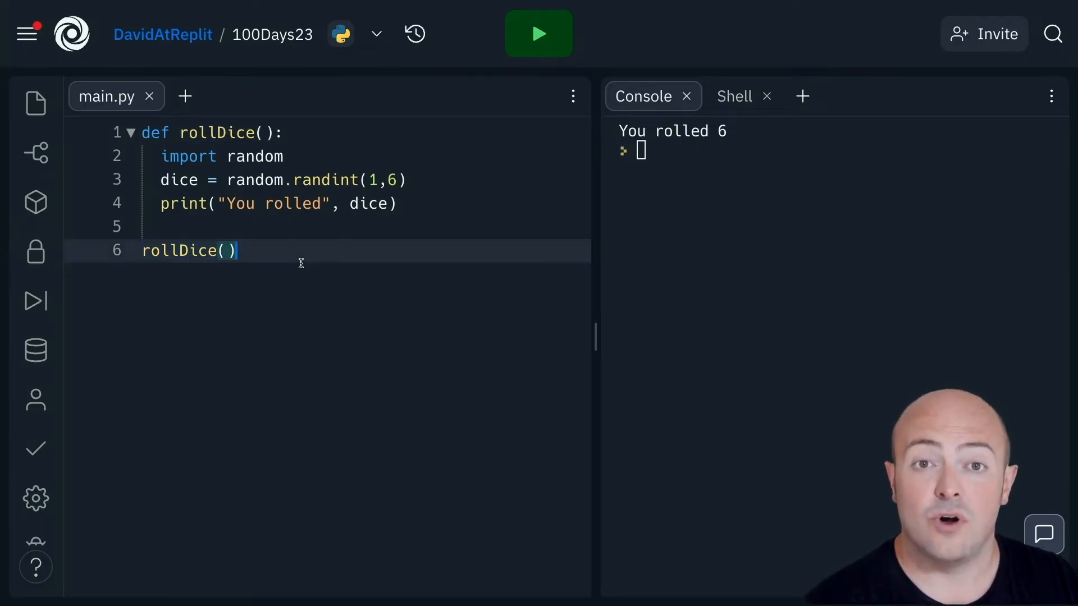
pyautogui.press('Enter')
pyautogui.write('rollDice()')
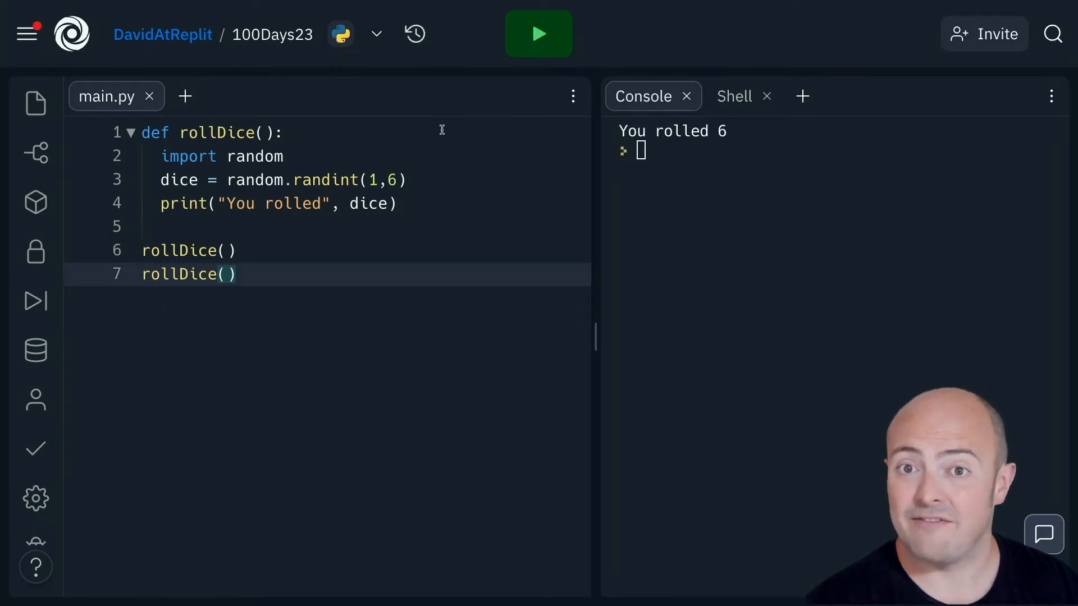
# - Run the program with both rollDice() calls, printing two rolls
pyautogui.click(539, 34)
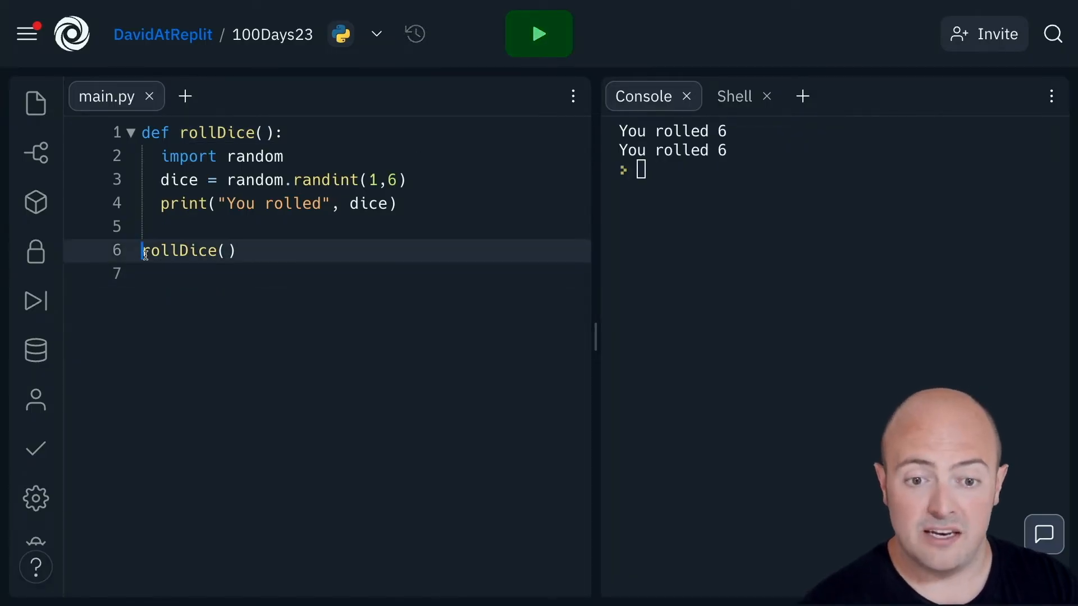
pyautogui.click(539, 34)
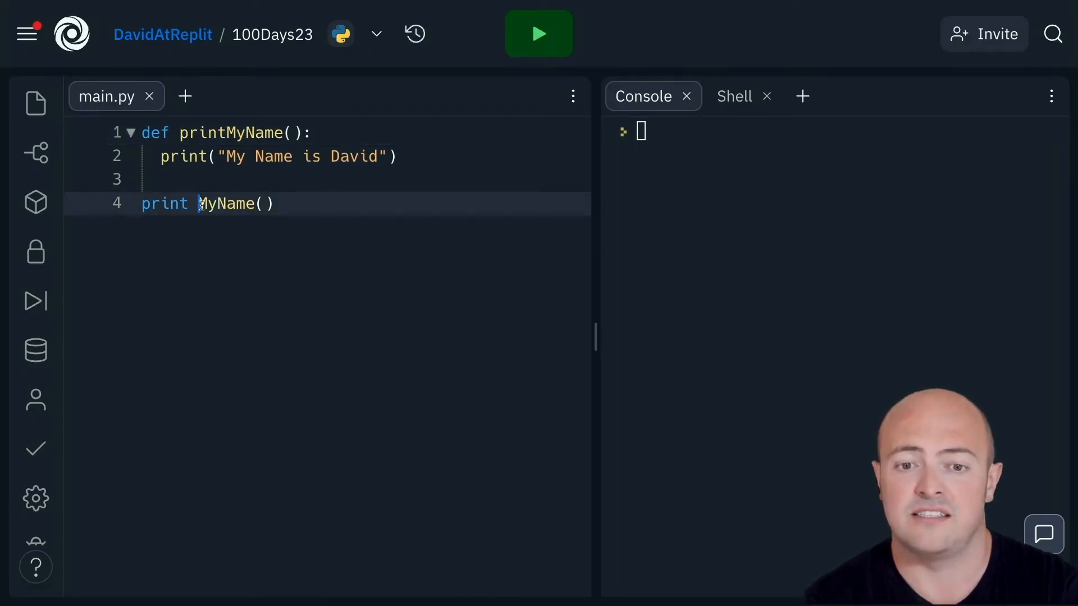
# - Fix the spaced print MyName() call and run it to print 'My Name is David'
pyautogui.click(539, 34)
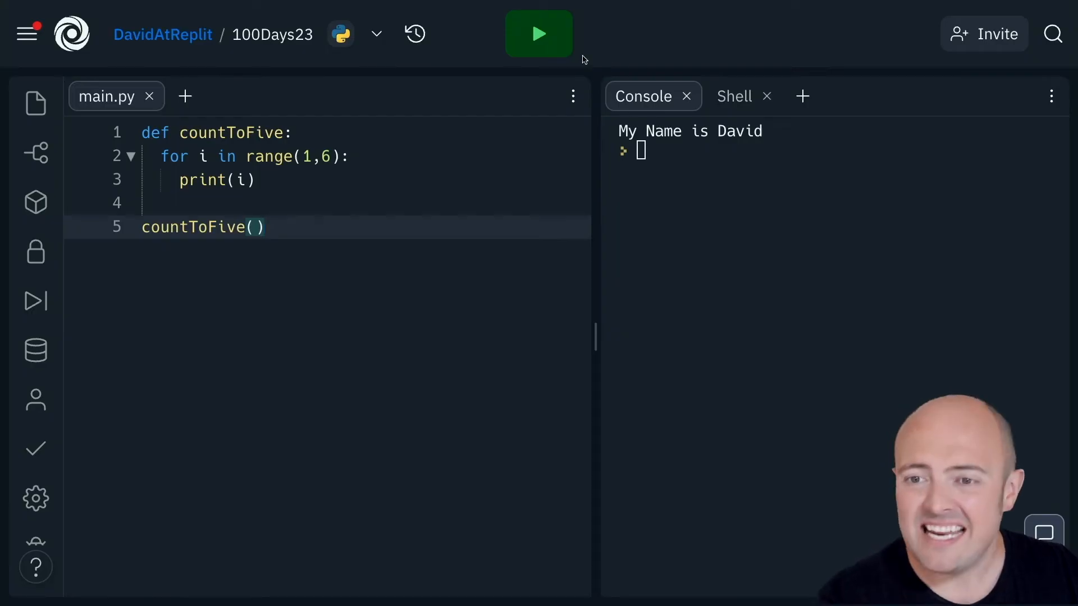
# - Run countToFive, see the line 1 SyntaxError, and add () to its def line
pyautogui.click(539, 34)
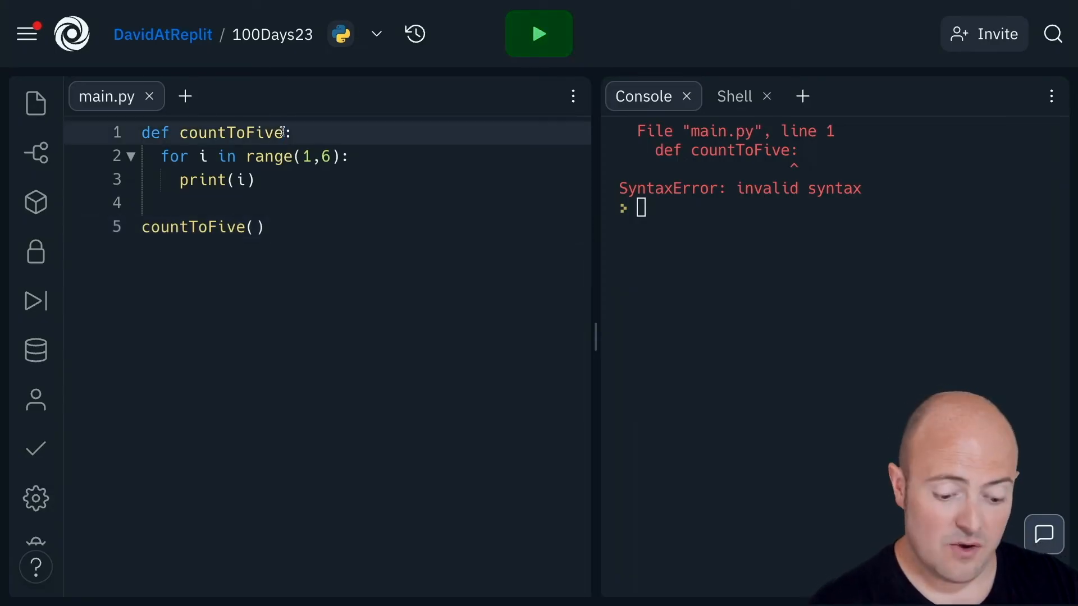
pyautogui.write('()')
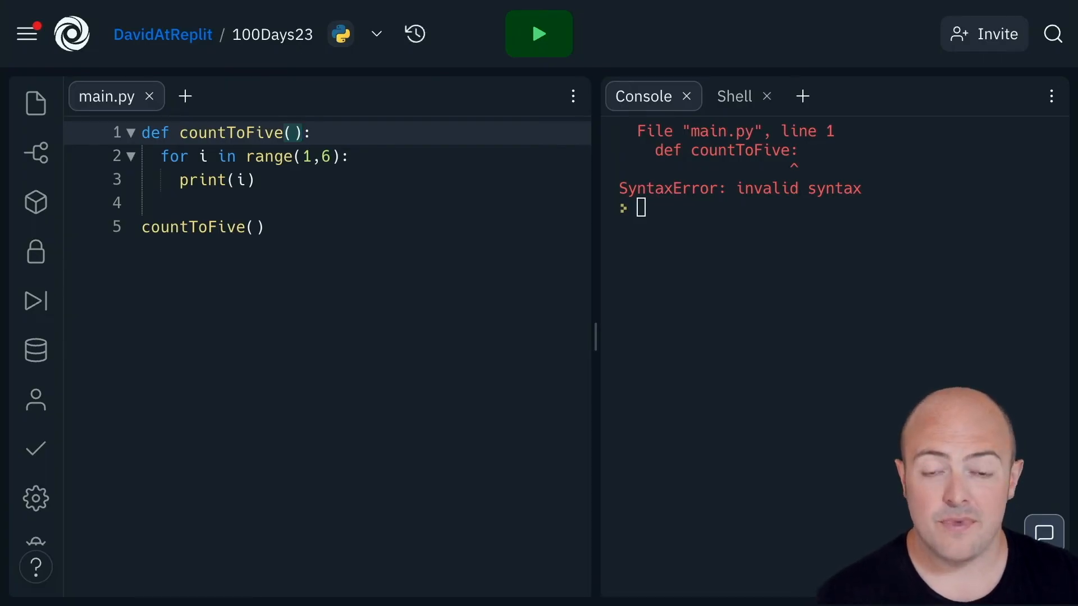
pyautogui.moveTo(539, 34)
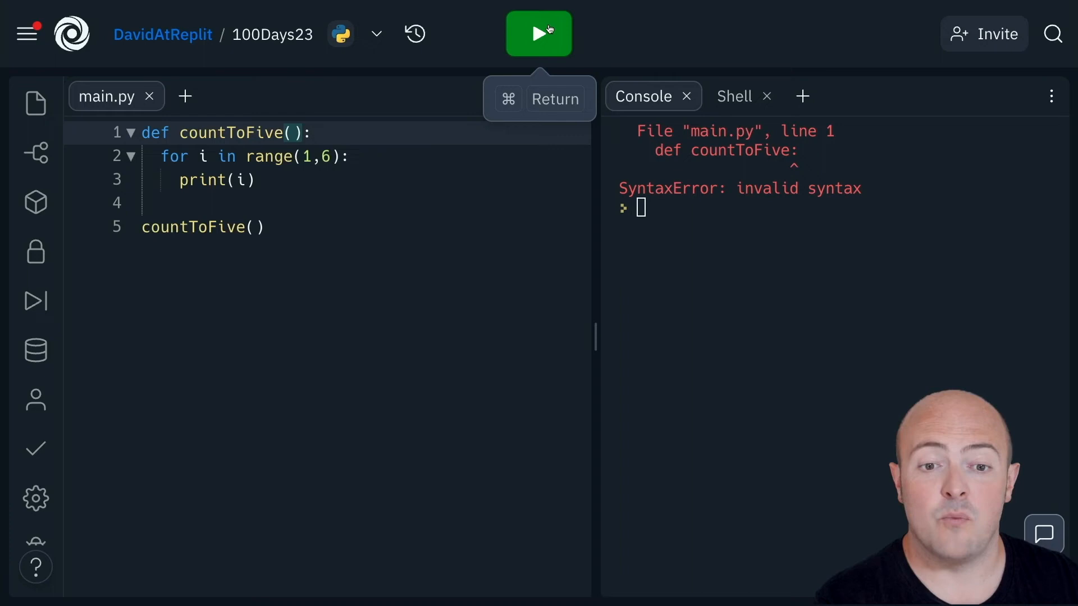
pyautogui.moveTo(605, 31)
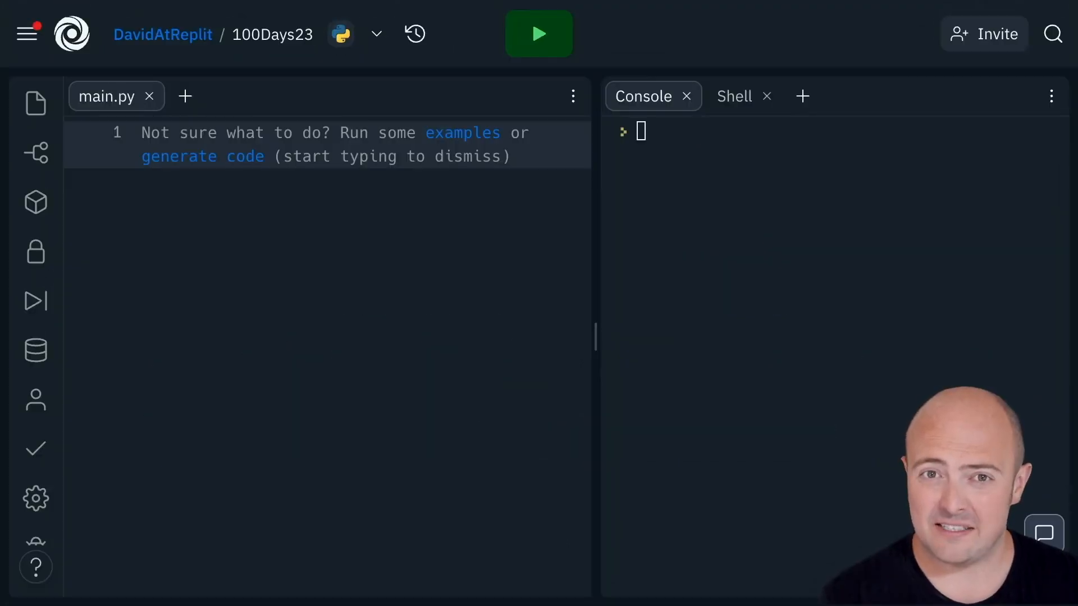
# - Delete all the code in main.py so the editor is empty
pyautogui.click(539, 33)
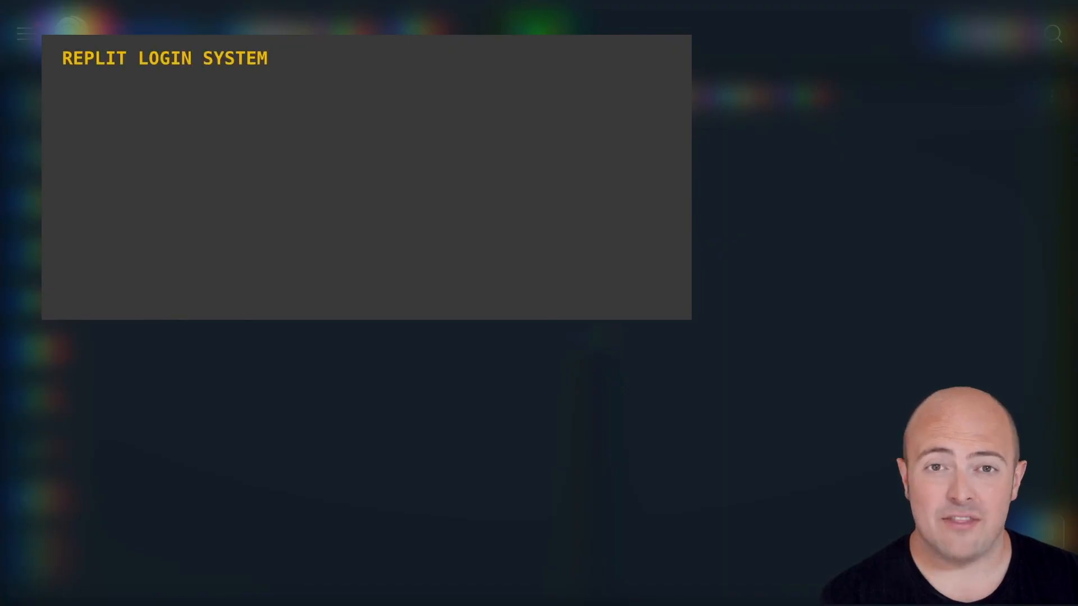